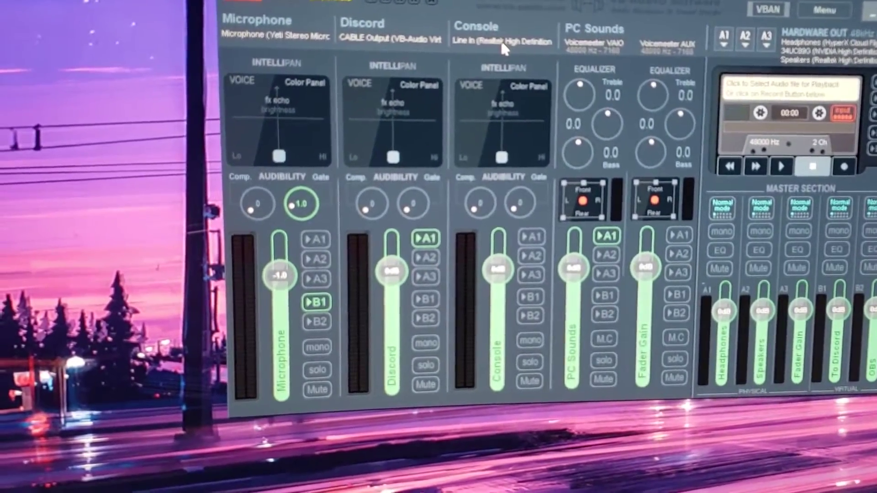
{"action": "left_click", "coordinate": [498, 39]}
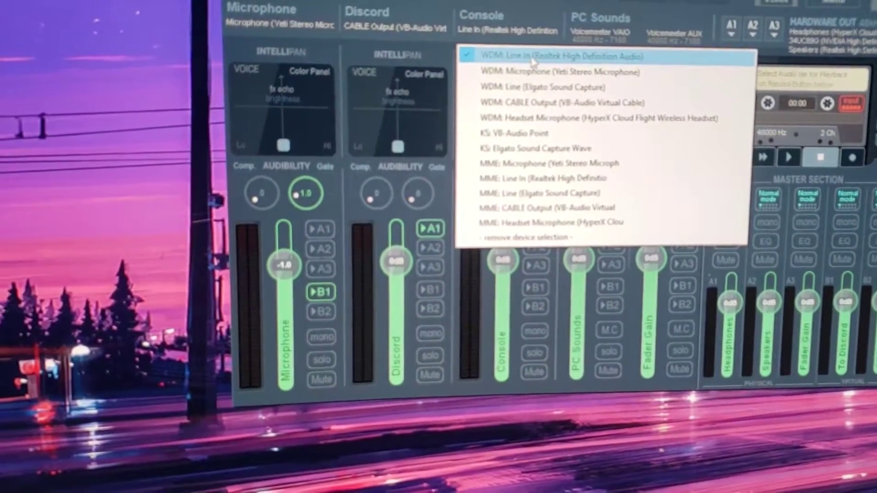
{"action": "left_click", "coordinate": [532, 56]}
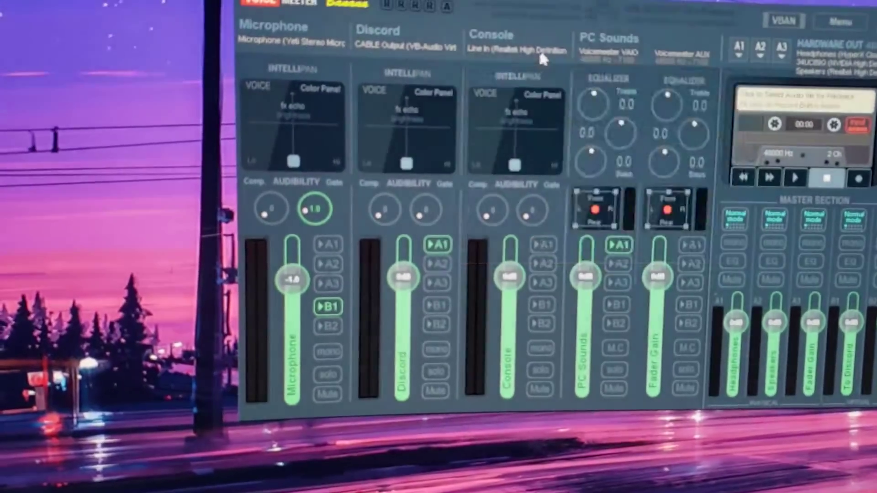